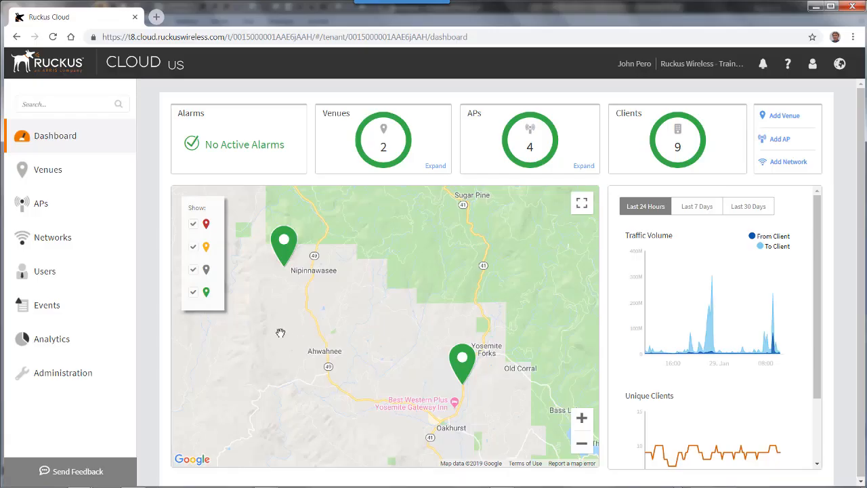
mouse_move(81, 247)
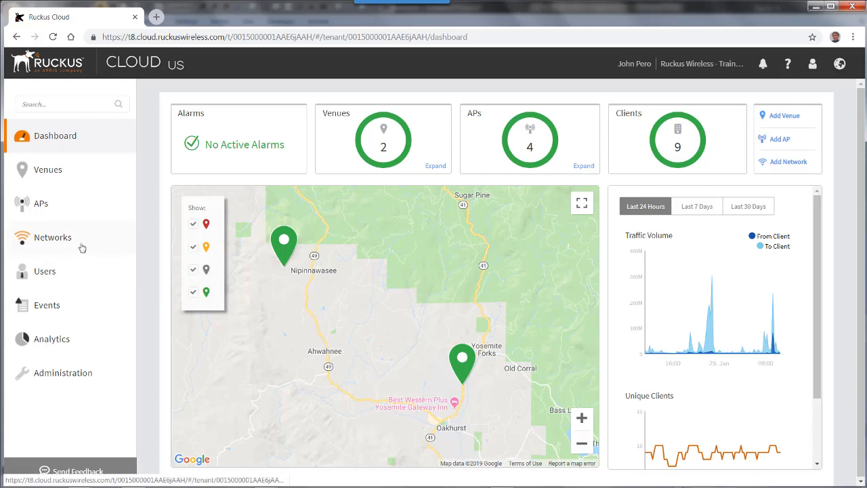
Step: Show the Networks list and open the Cloudpath Demo network's overview
click(51, 237)
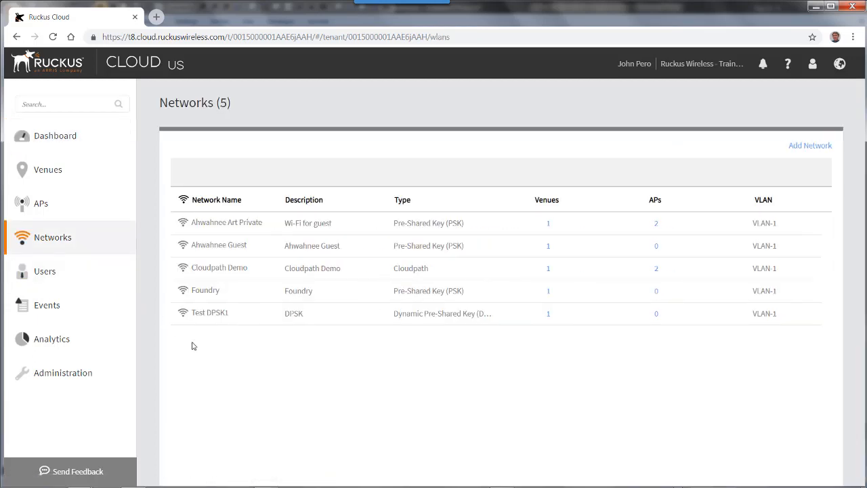
mouse_move(225, 276)
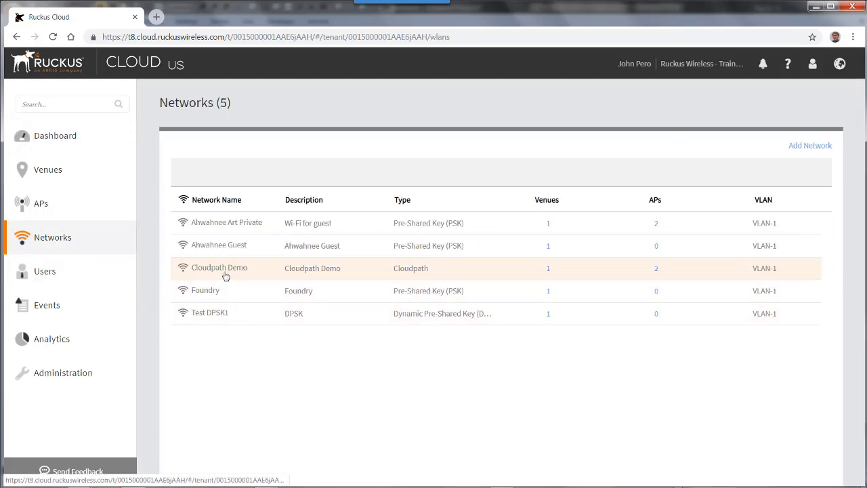
click(220, 268)
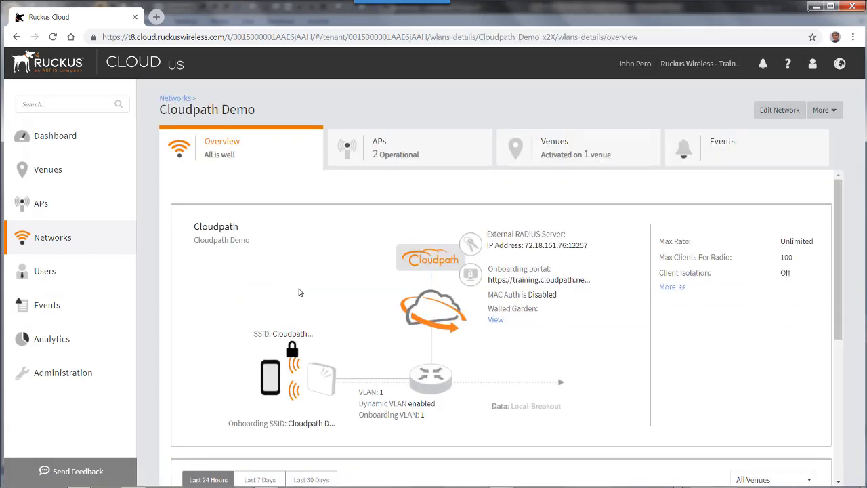
mouse_move(333, 265)
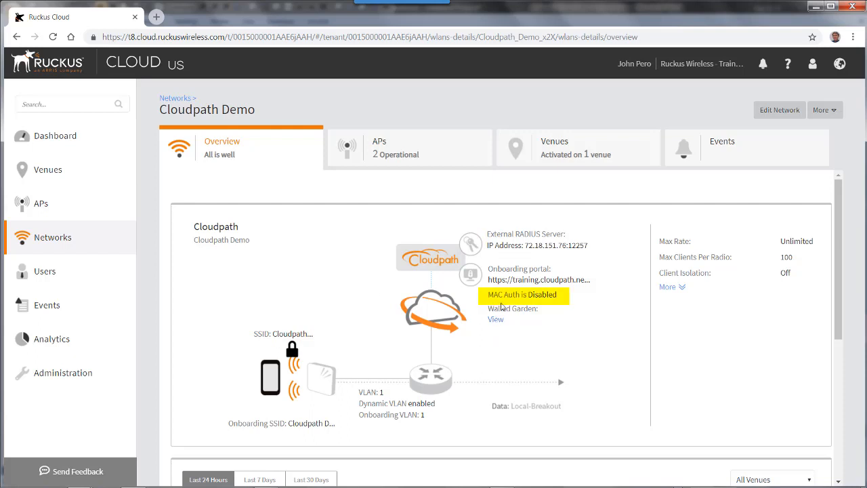
mouse_move(520, 306)
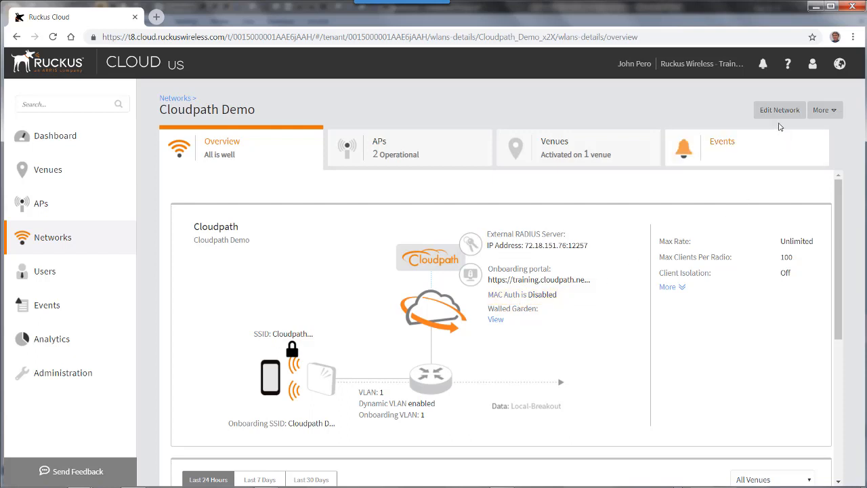
click(779, 110)
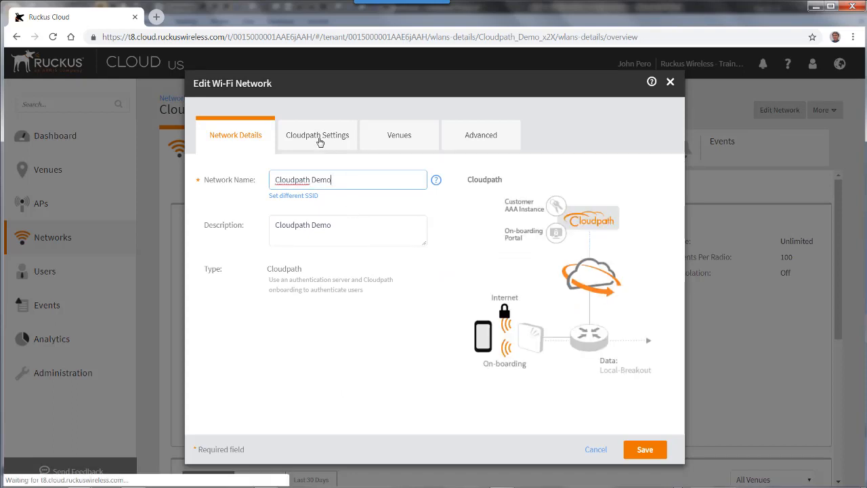
click(317, 135)
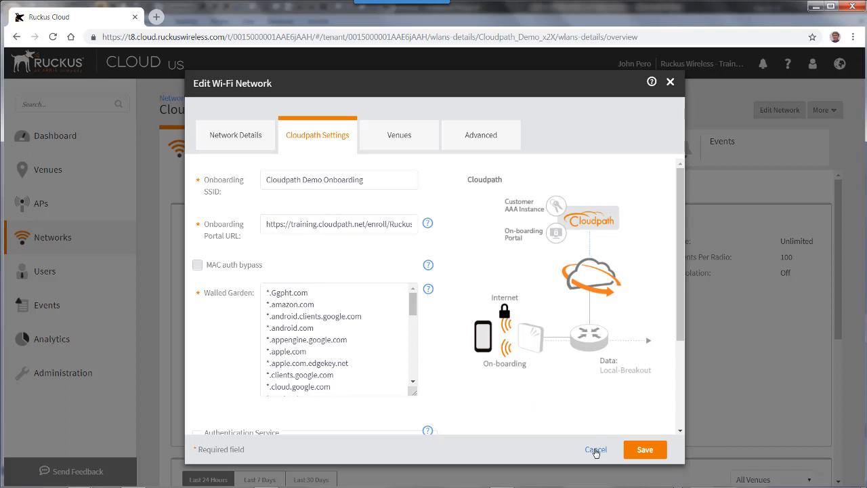
click(596, 449)
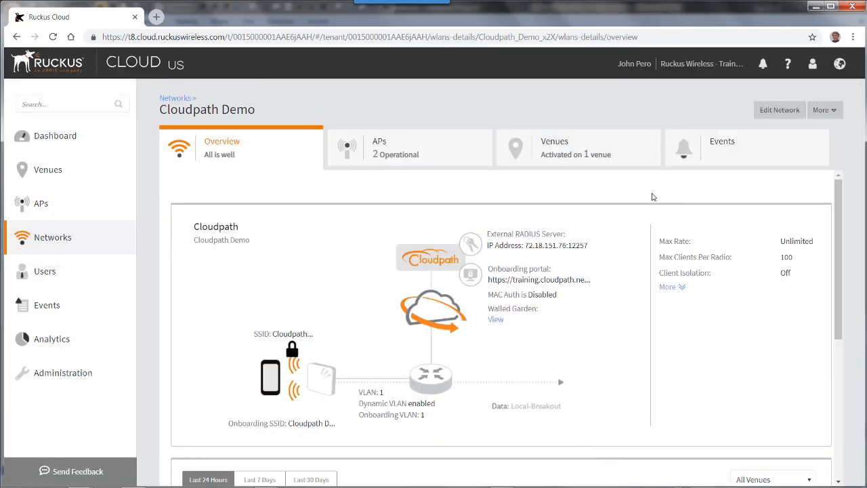
Step: Delete the Cloudpath Demo network via More > Delete Network, leaving four networks
click(825, 109)
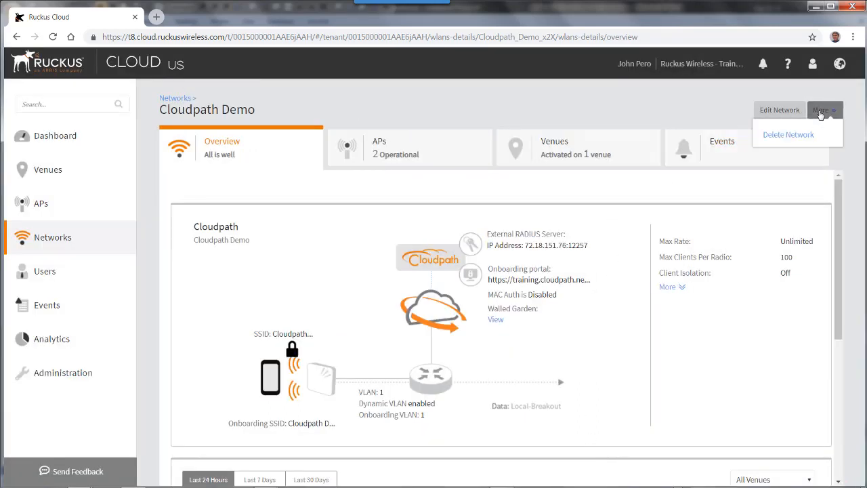
click(788, 134)
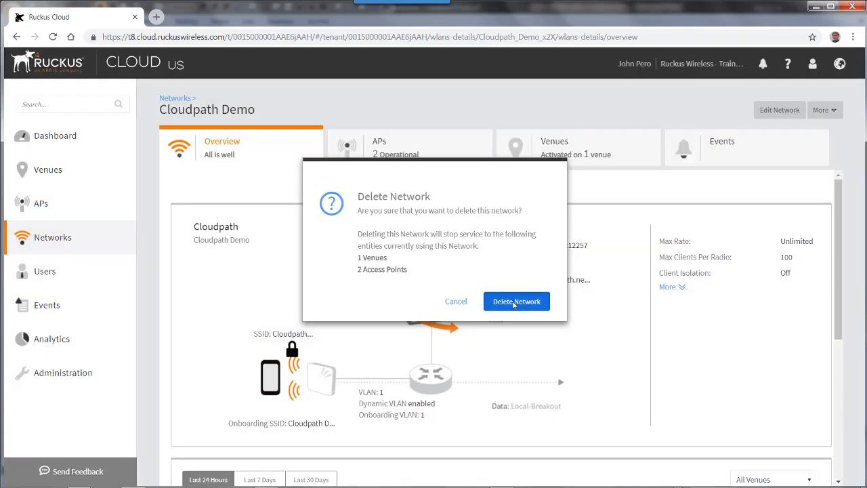
click(516, 300)
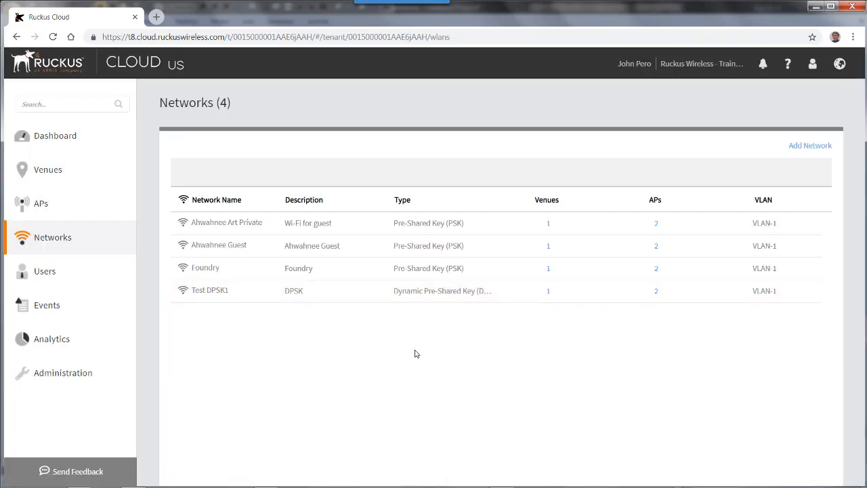
mouse_move(344, 352)
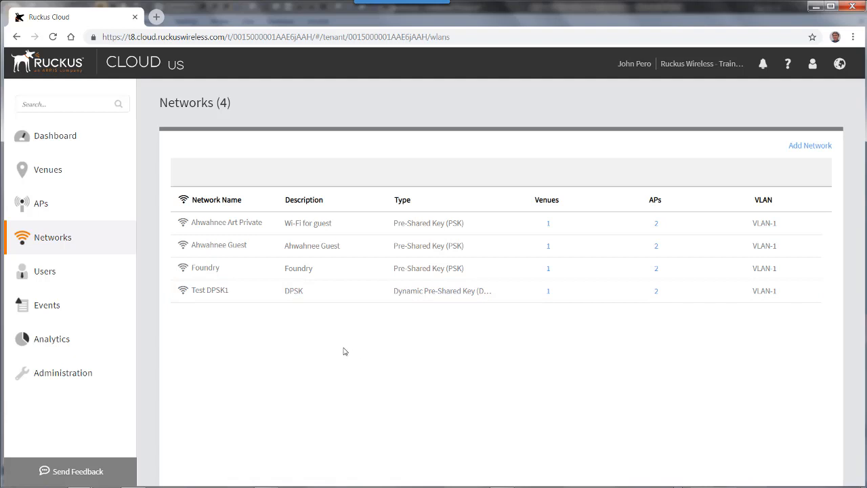
mouse_move(810, 146)
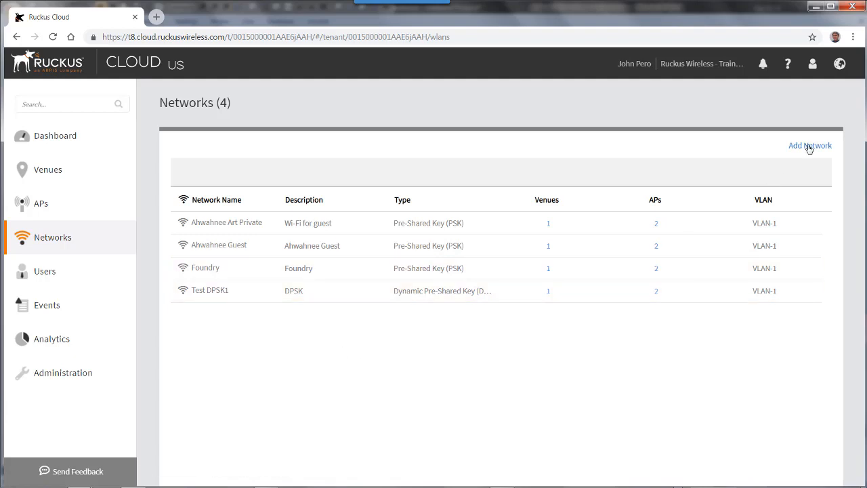
Step: Start a new network described 'Cloudpath Demo' of type Cloudpath and continue to its settings
click(811, 144)
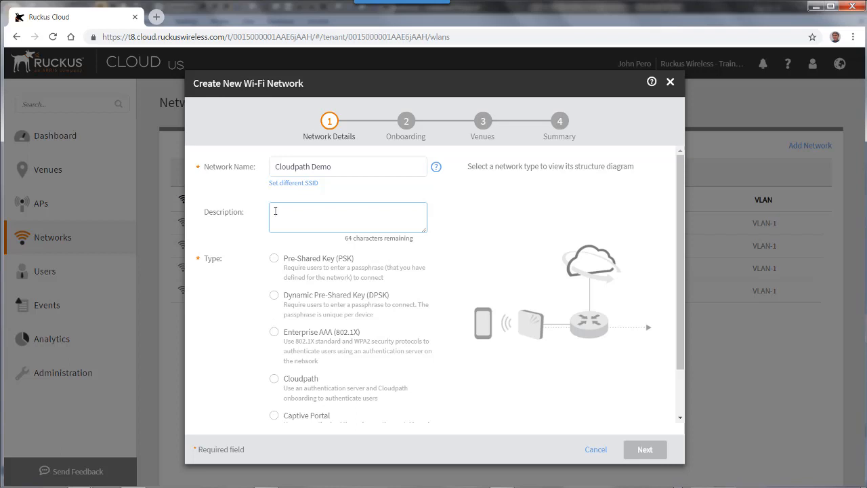
text(Cloudpath Demo)
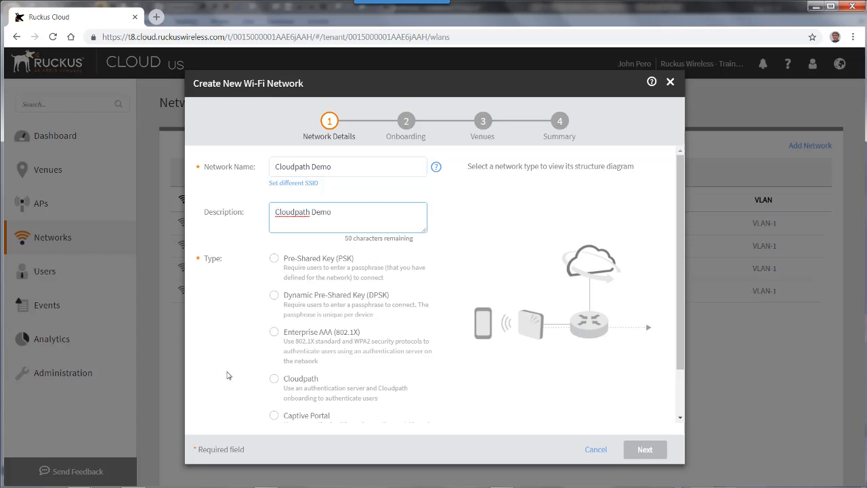
click(274, 379)
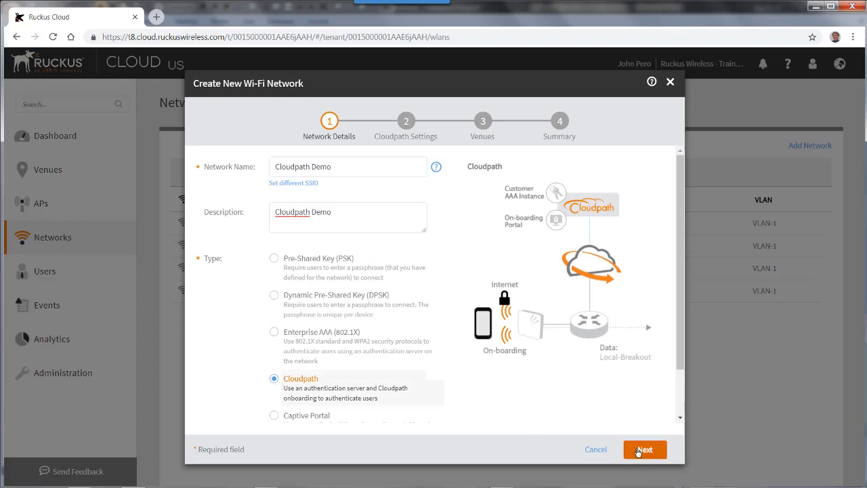
click(645, 450)
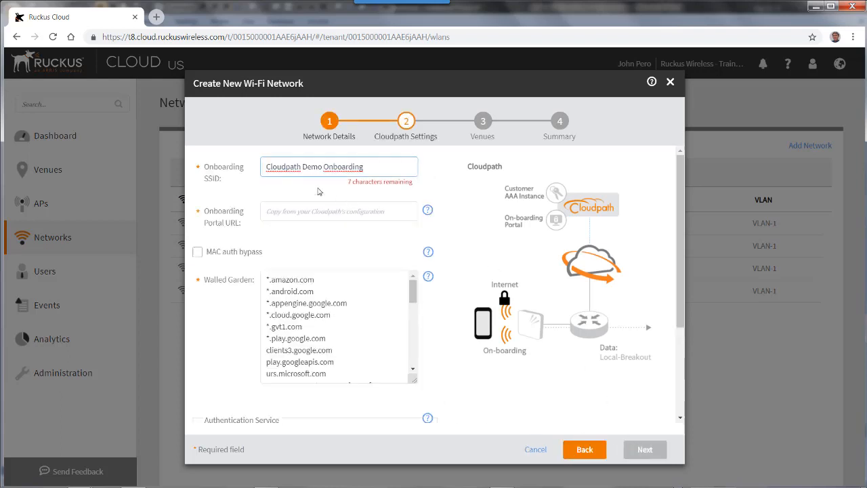
mouse_move(285, 181)
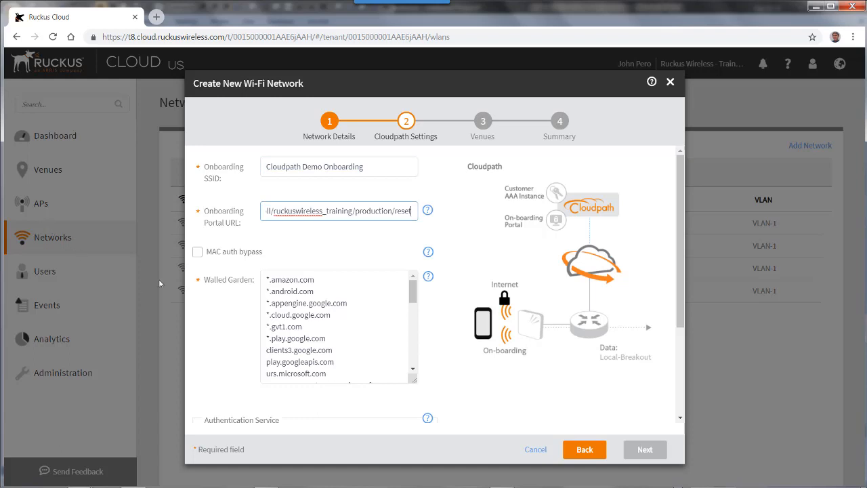
mouse_move(283, 240)
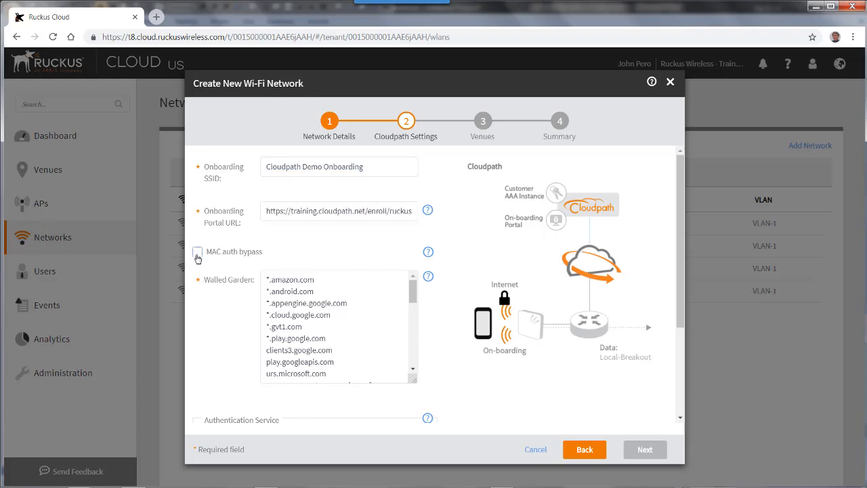
Step: Turn on MAC authentication bypass in the Cloudpath settings
click(197, 252)
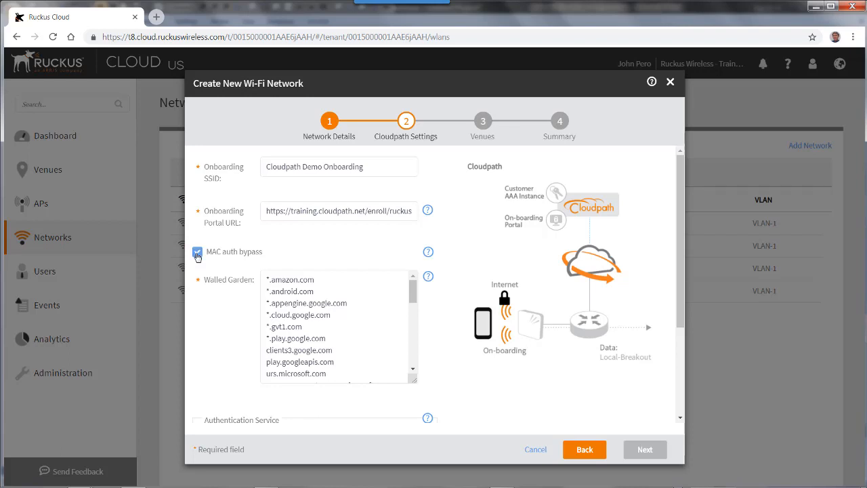
click(197, 251)
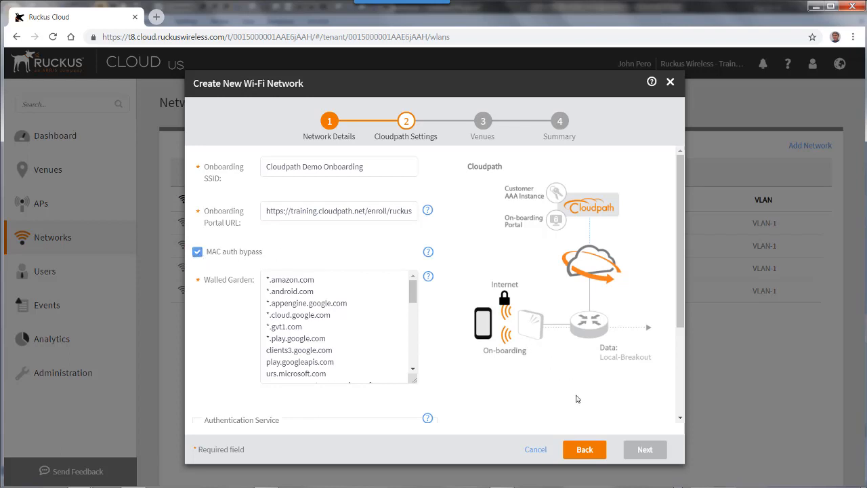
scroll(down, 3)
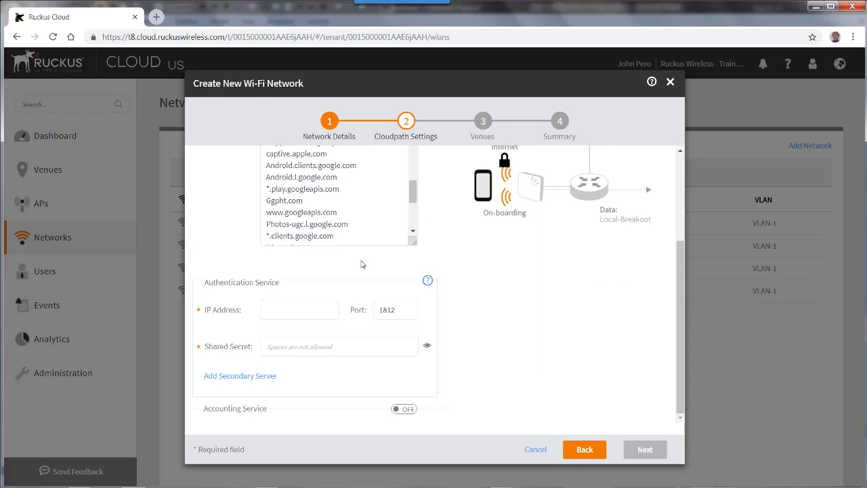
mouse_move(342, 297)
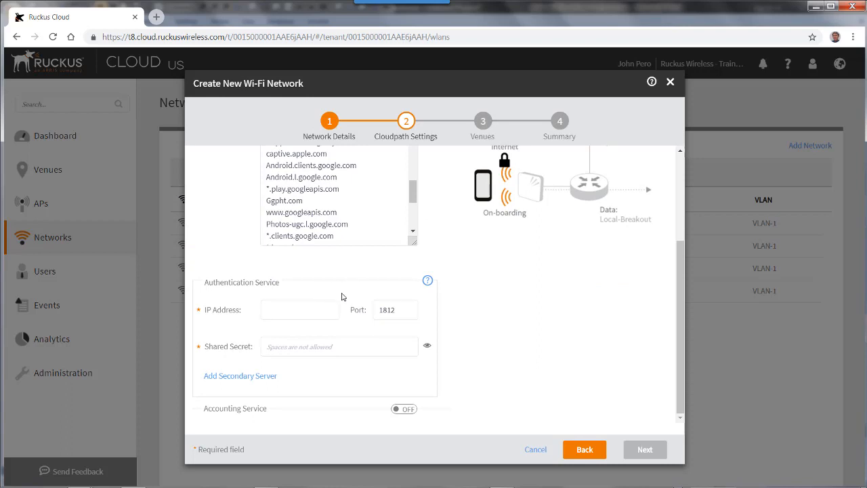
Step: Set the authentication server to 72.18.151.76 with a shared secret and port 12257
click(300, 308)
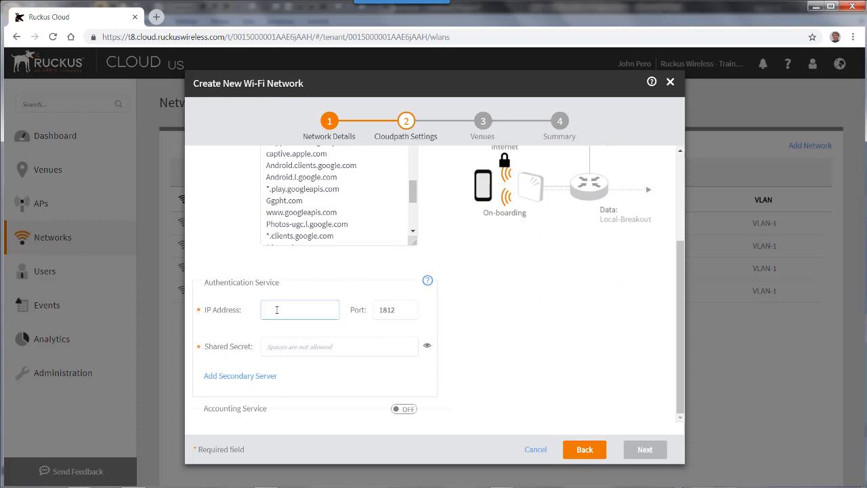
click(299, 309)
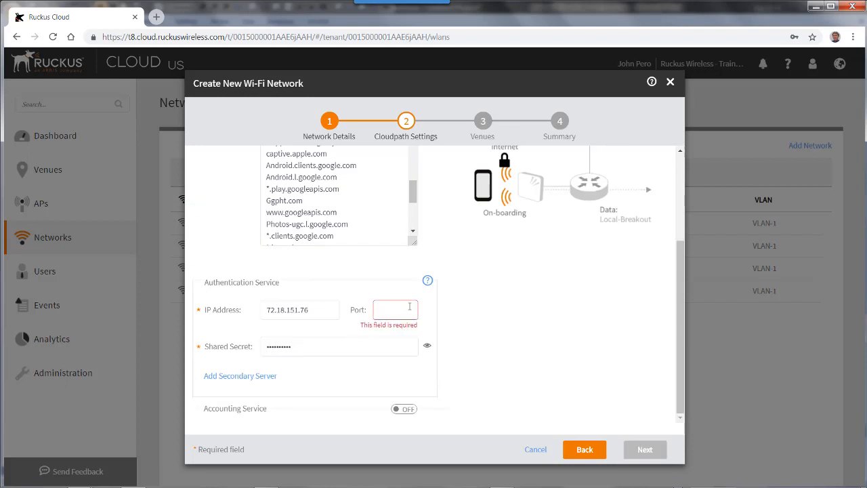
text(12257)
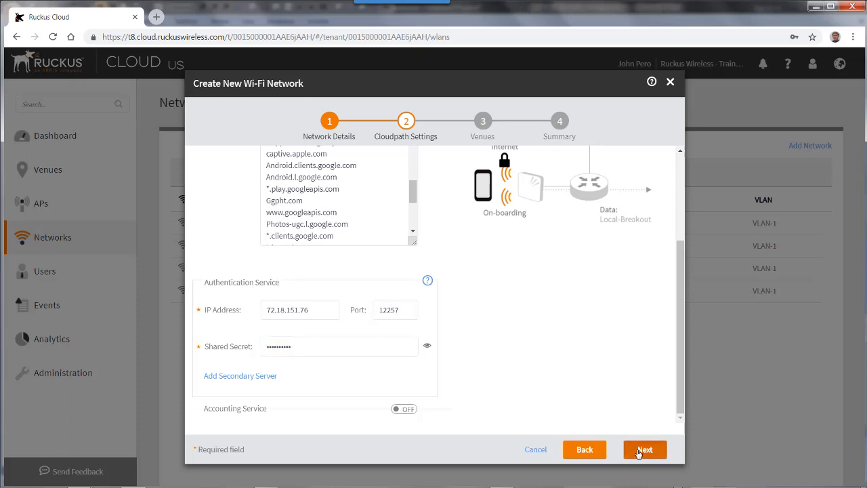
Step: Activate the network on Ahwahnee Art Studio for all APs and reach the Summary
click(645, 450)
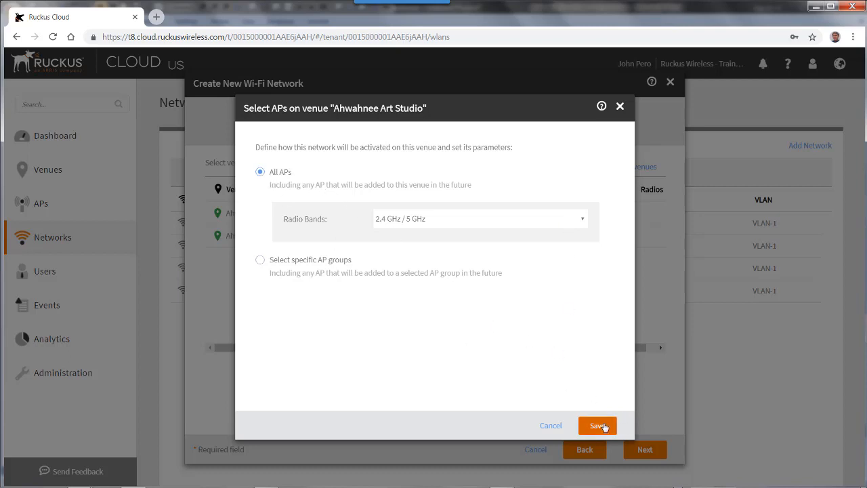
click(597, 426)
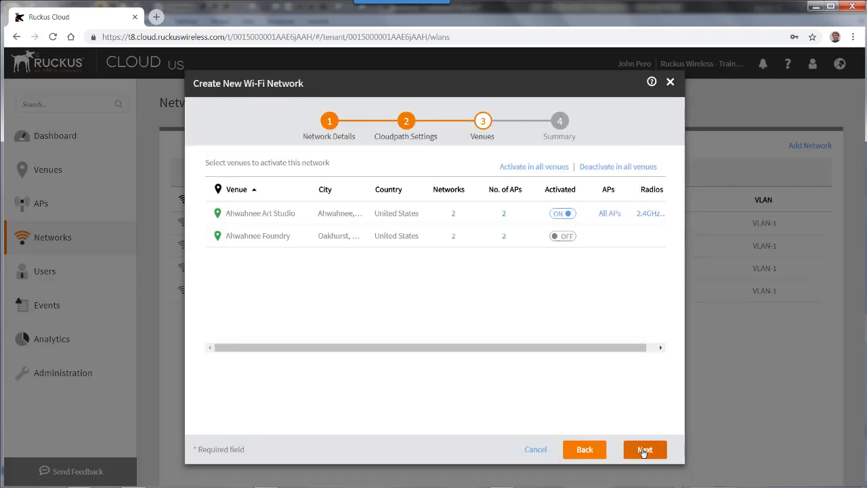
click(645, 449)
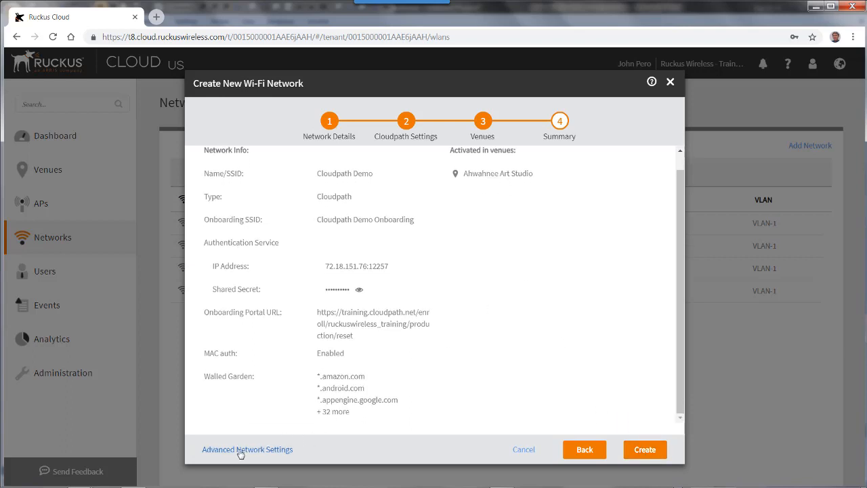
click(247, 450)
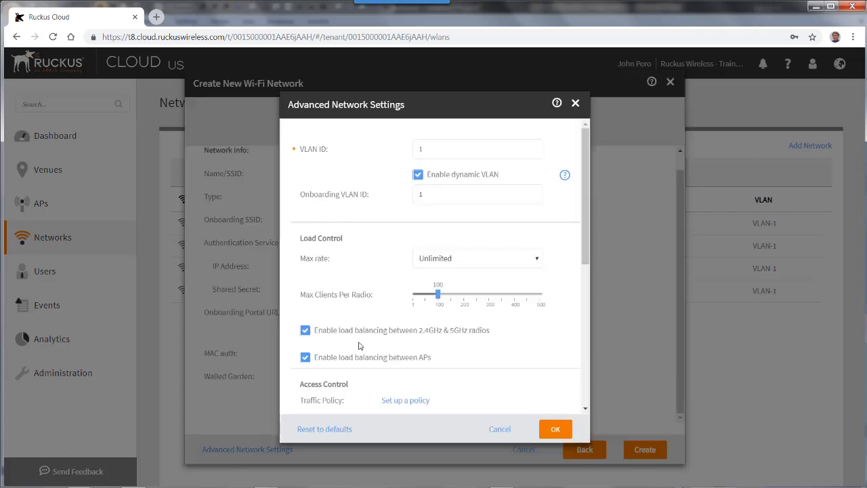
scroll(down, 3)
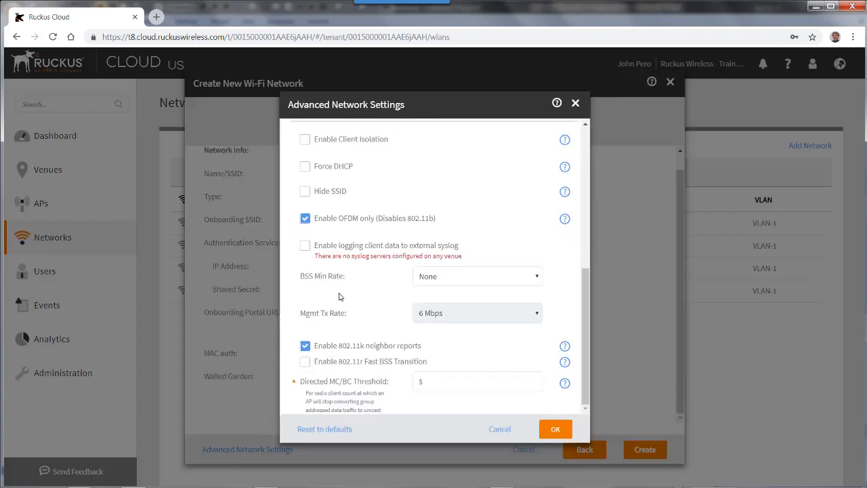
mouse_move(363, 358)
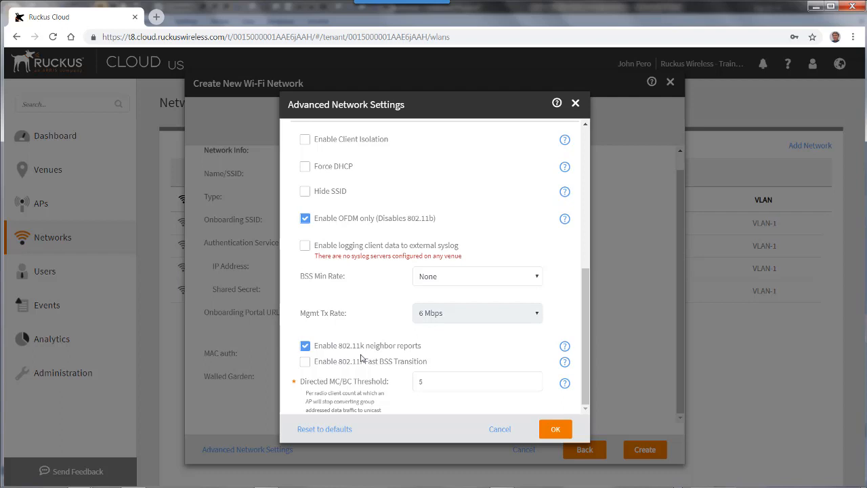
mouse_move(416, 357)
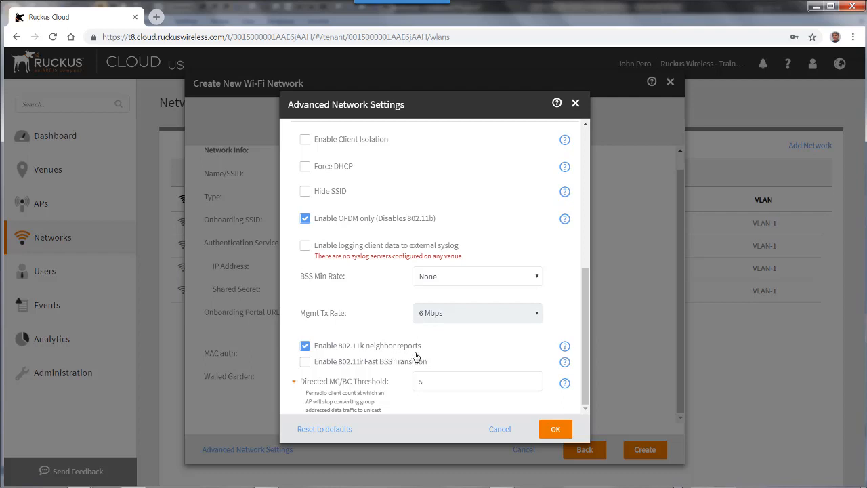
mouse_move(308, 366)
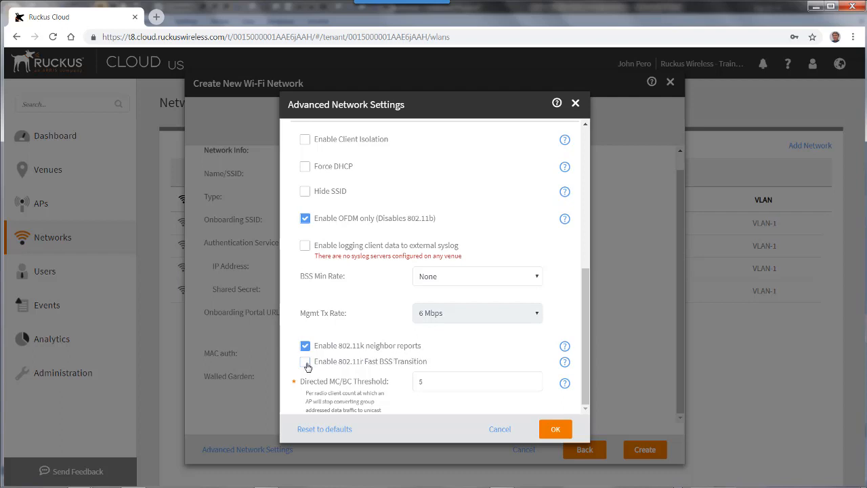
click(305, 361)
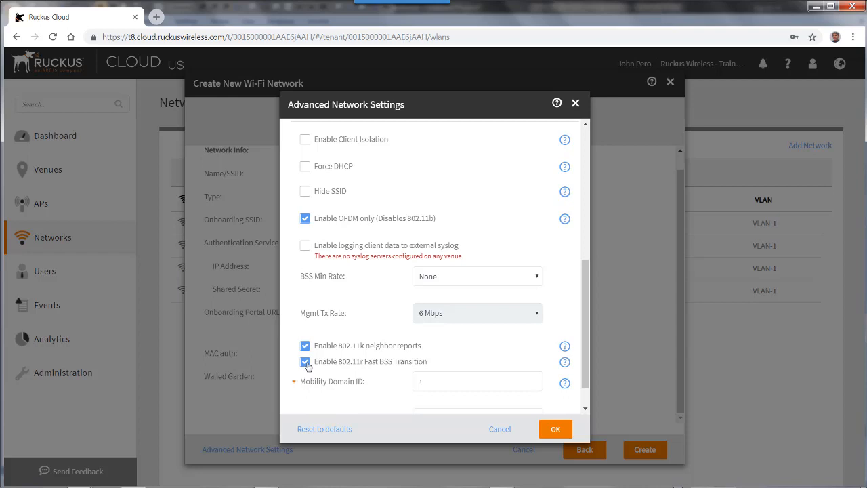
scroll(down, 3)
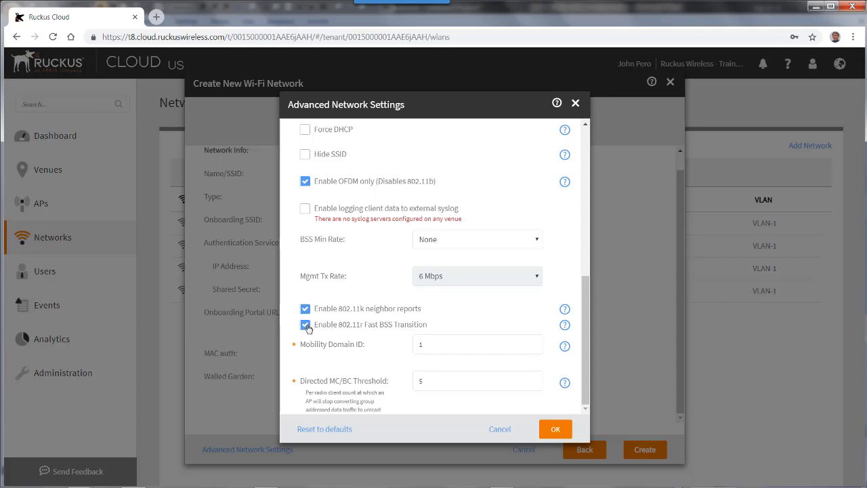
click(306, 323)
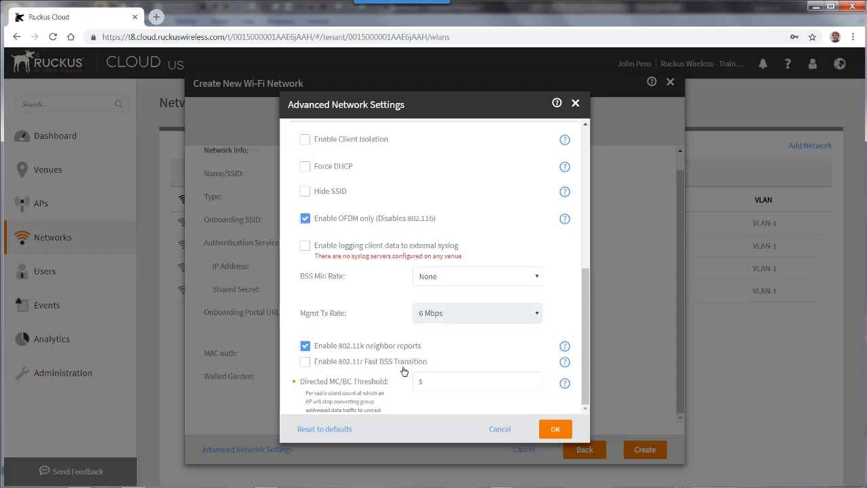
click(555, 428)
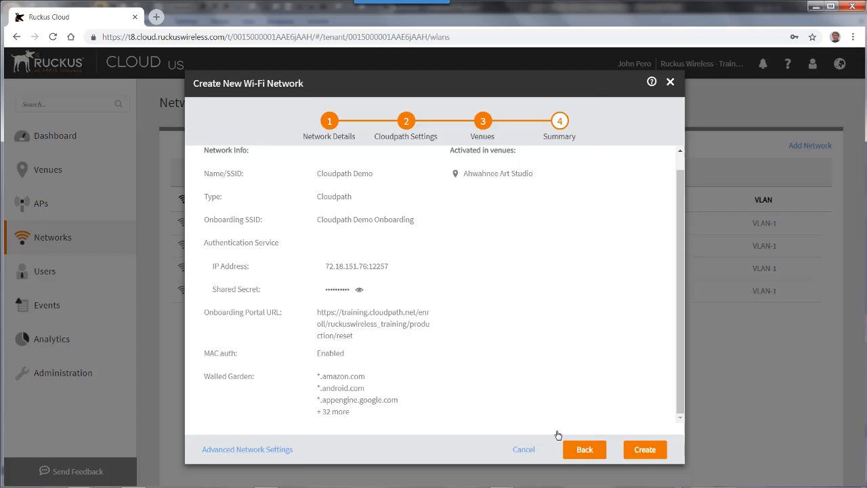
mouse_move(645, 450)
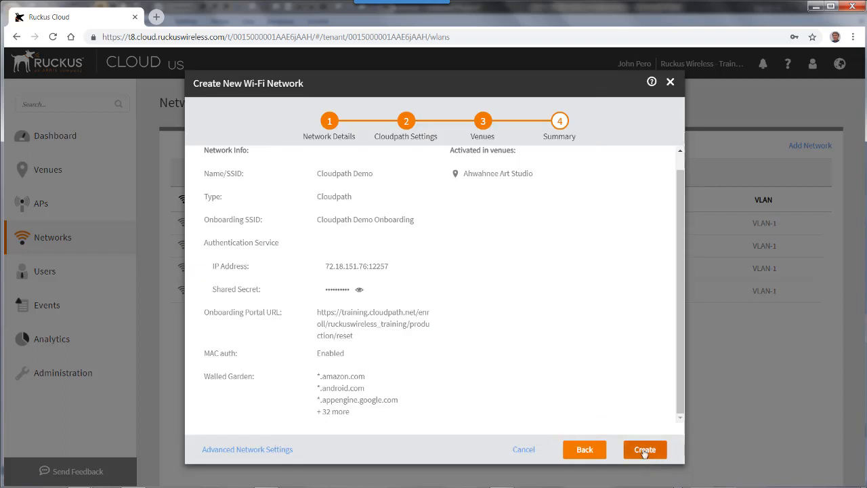
Step: Create the Cloudpath Demo network and open its overview showing MAC Auth Enabled
click(645, 450)
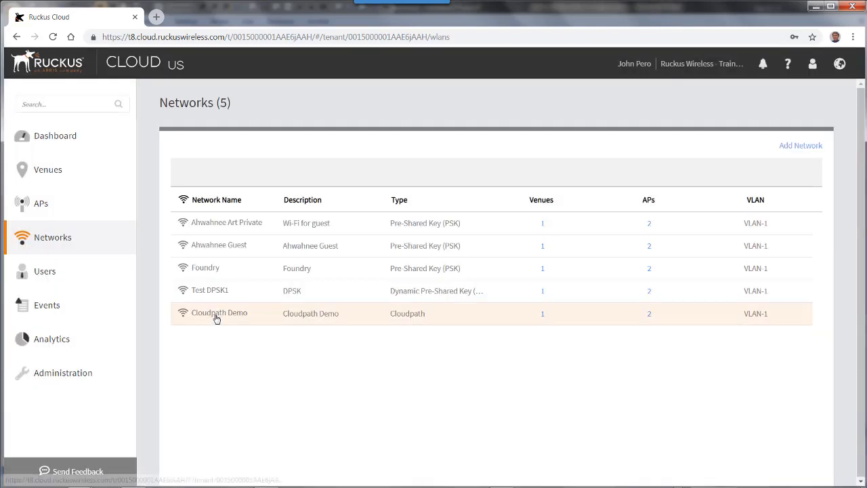
click(219, 312)
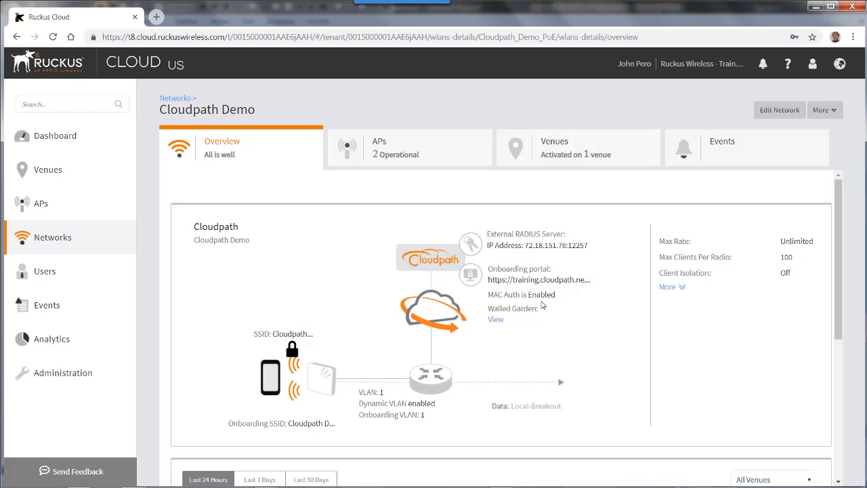
mouse_move(779, 110)
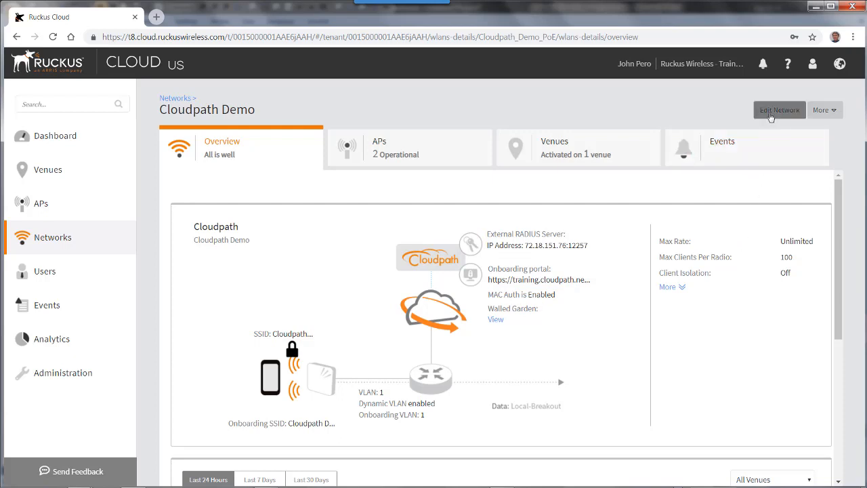
Step: Edit the Cloudpath Demo network and view its Cloudpath Settings
click(779, 109)
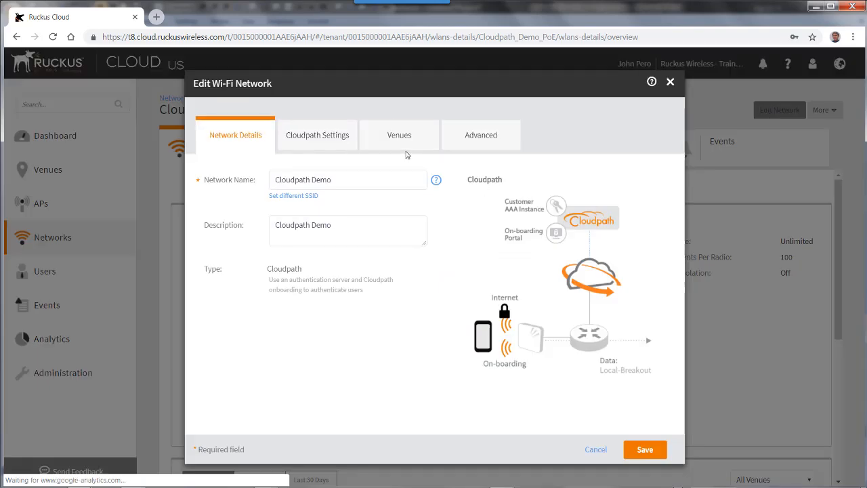
click(317, 135)
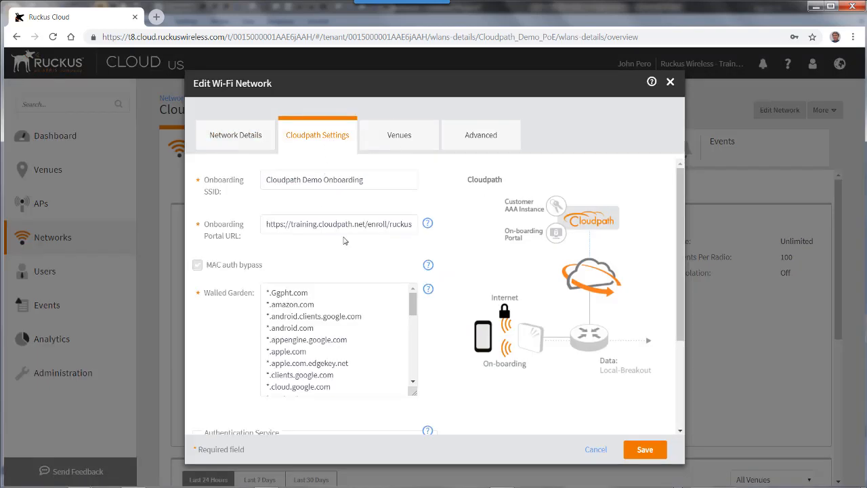